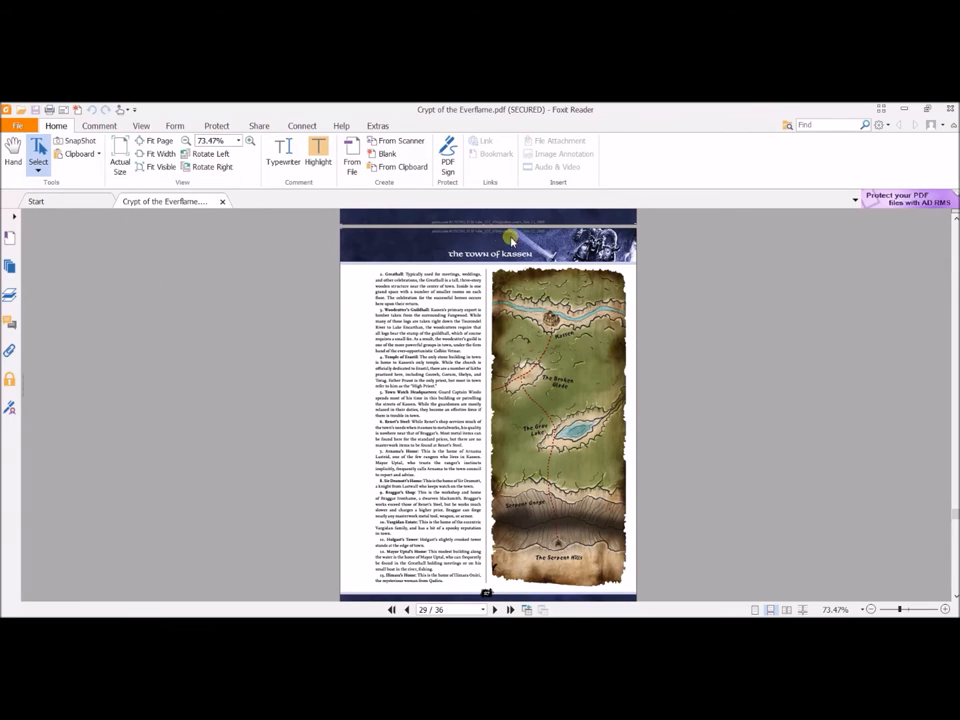
mouse_move(80, 140)
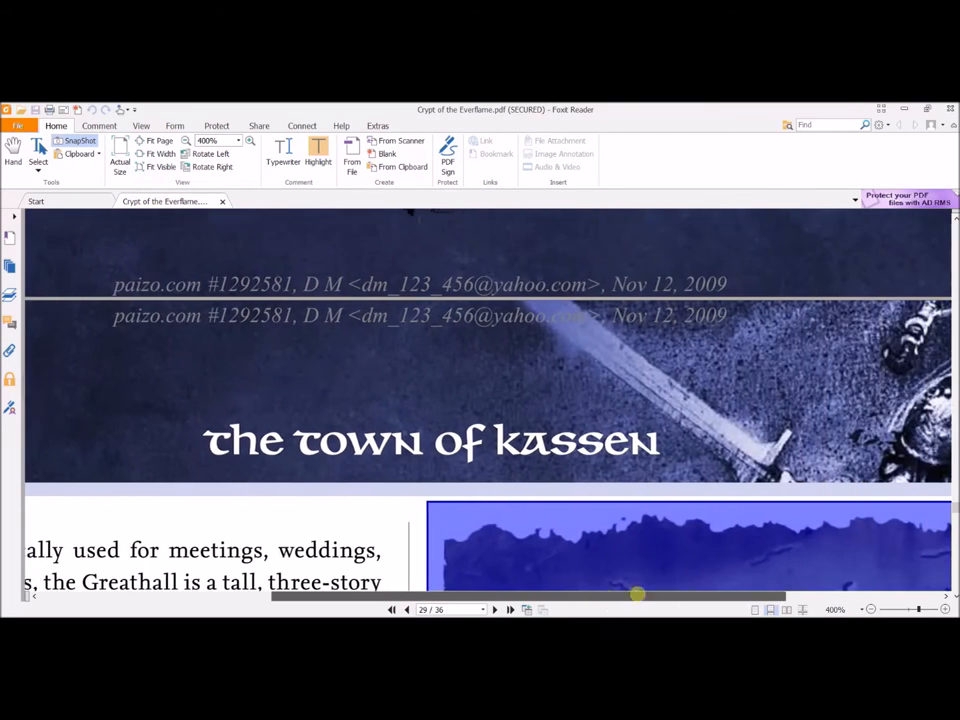
Step: Copy the Town of Kassen map graphic from the PDF page via its right-click menu
right_click(648, 458)
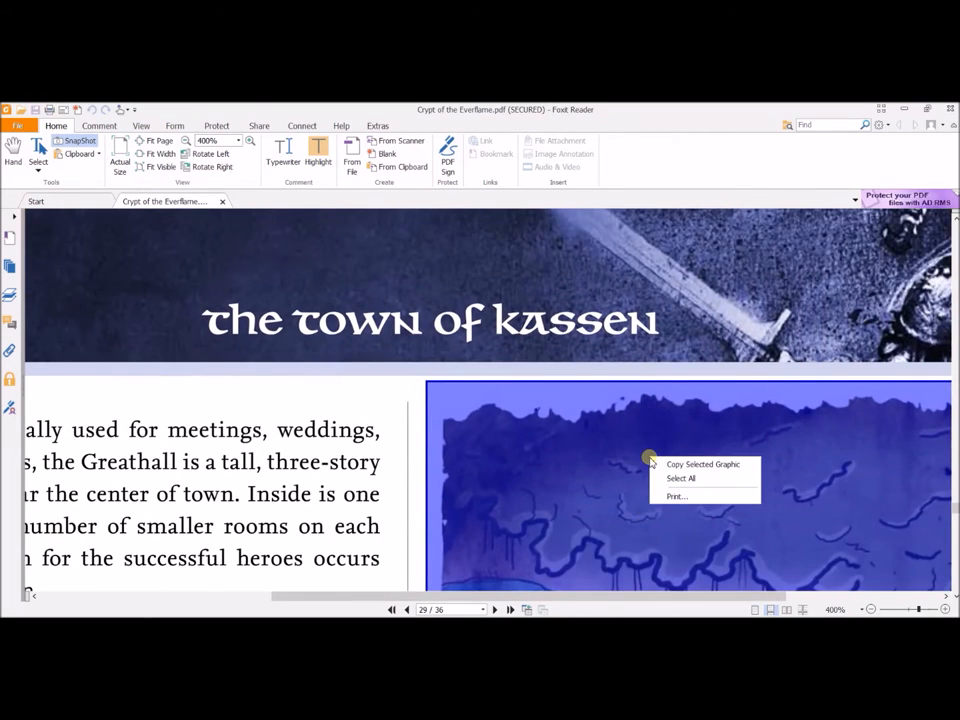
click(664, 464)
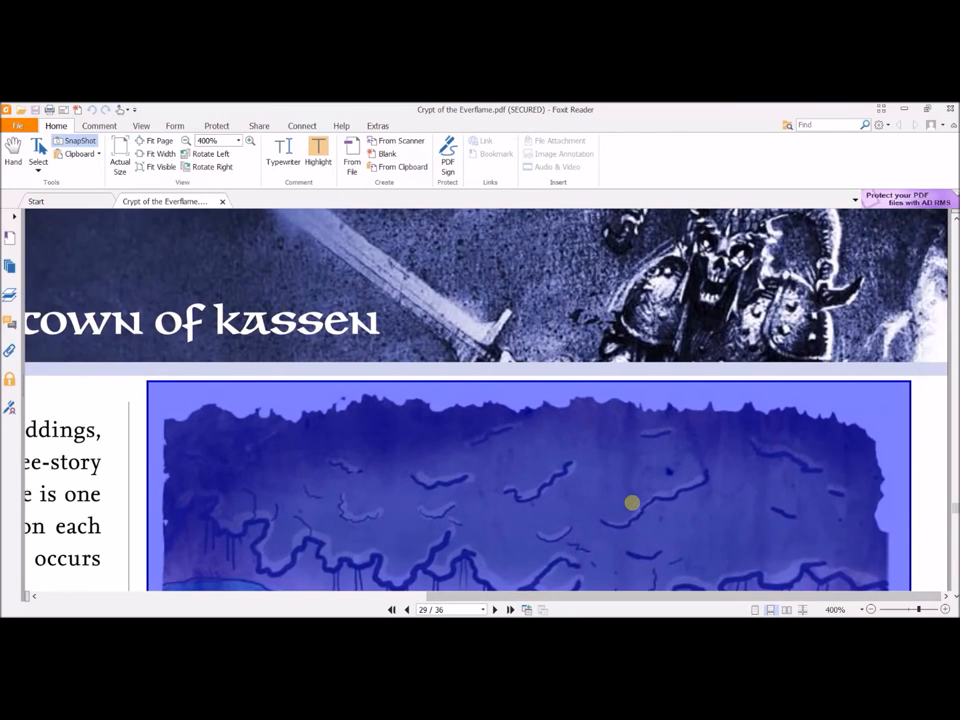
scroll(down, 3)
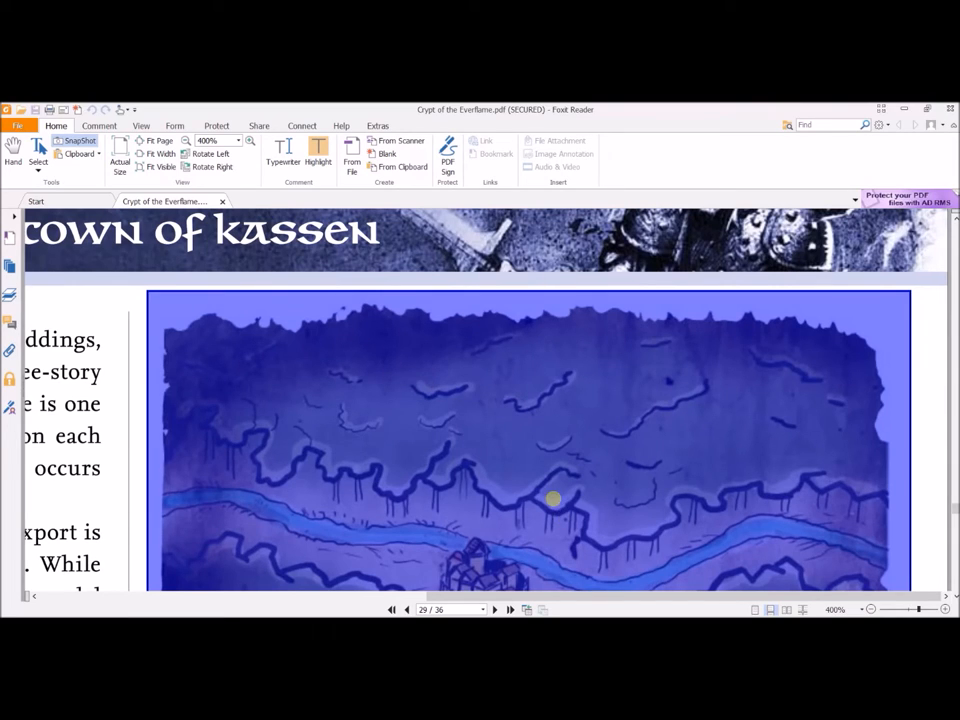
right_click(550, 498)
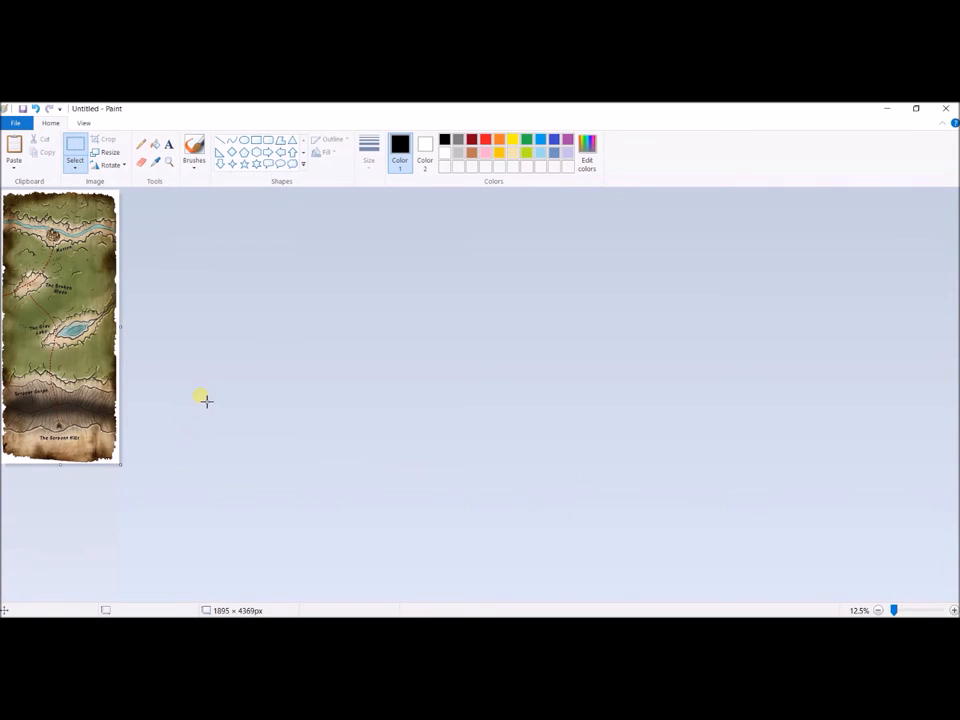
mouse_move(200, 388)
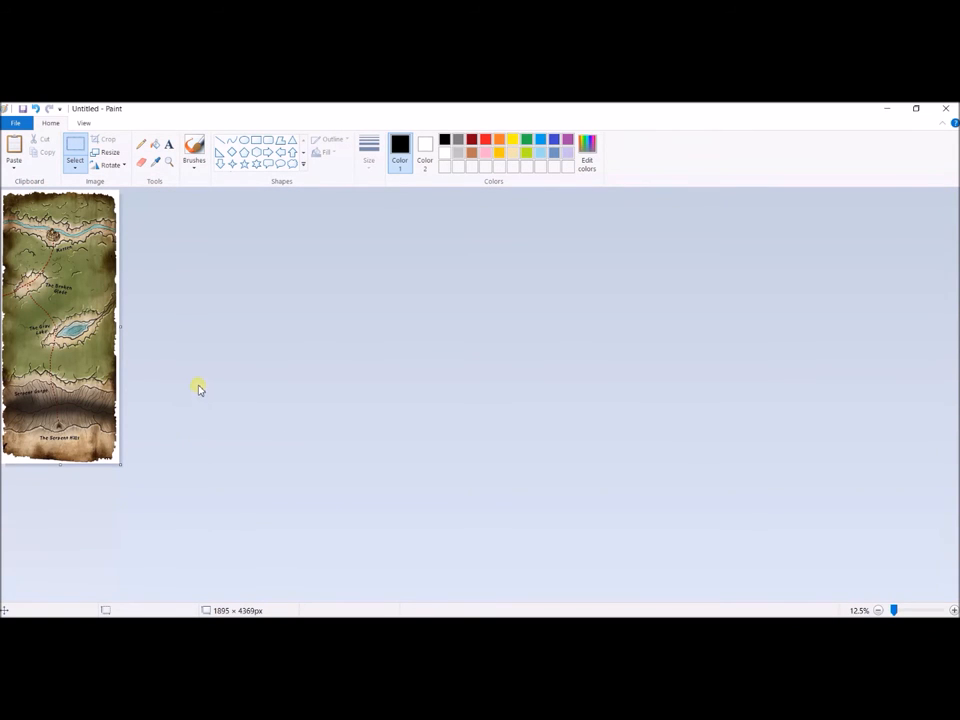
mouse_move(150, 258)
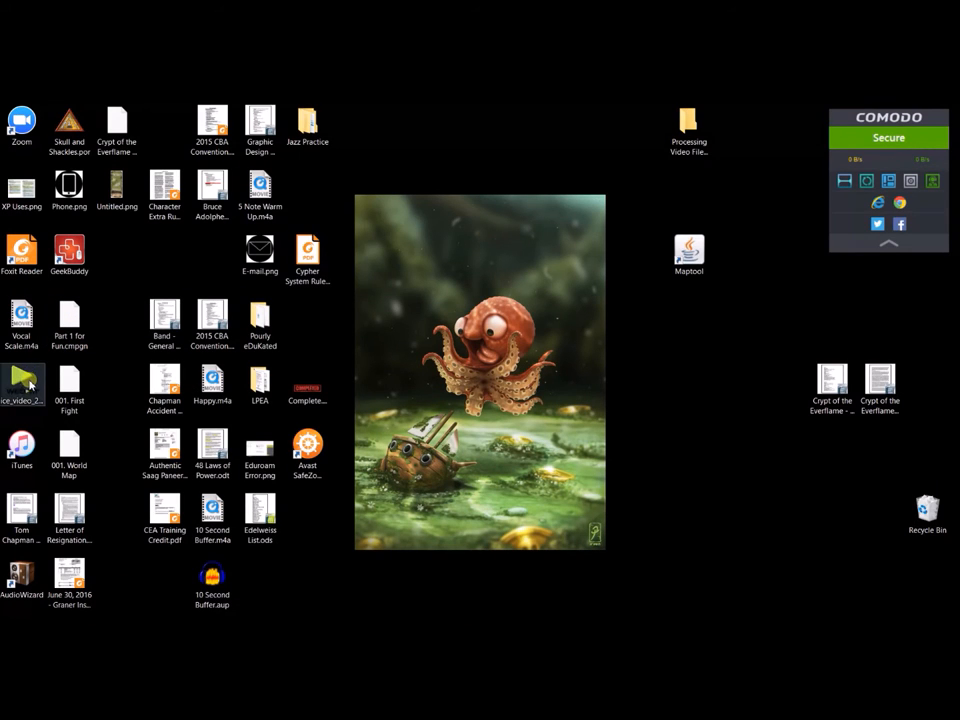
mouse_move(116, 190)
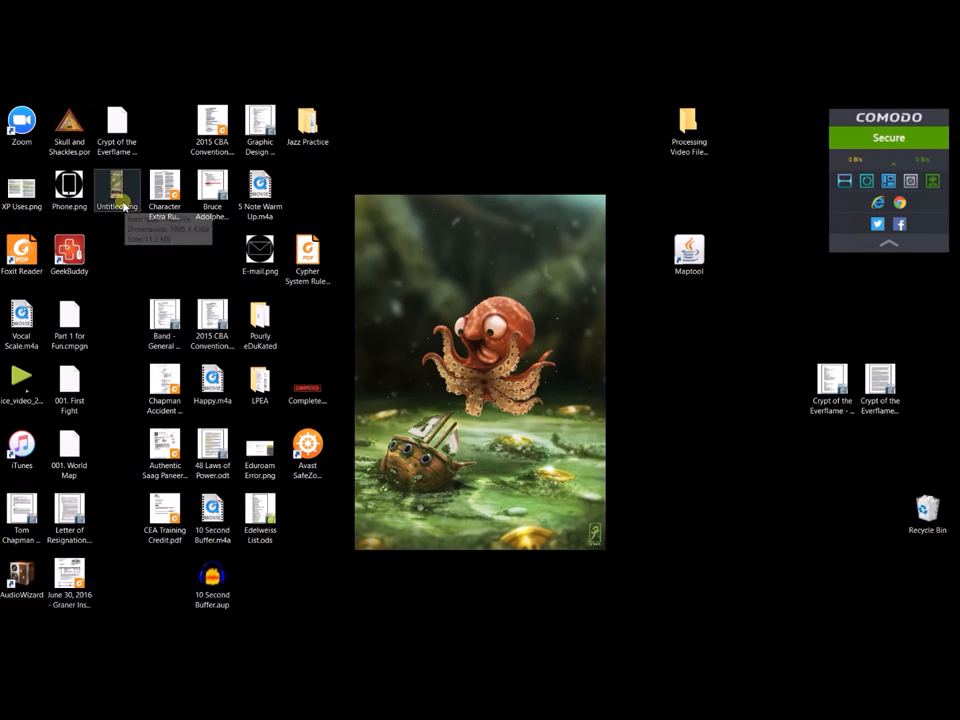
Step: Drag the saved Untitled.png region map from the desktop into the MapTool window
drag(116, 190, 688, 390)
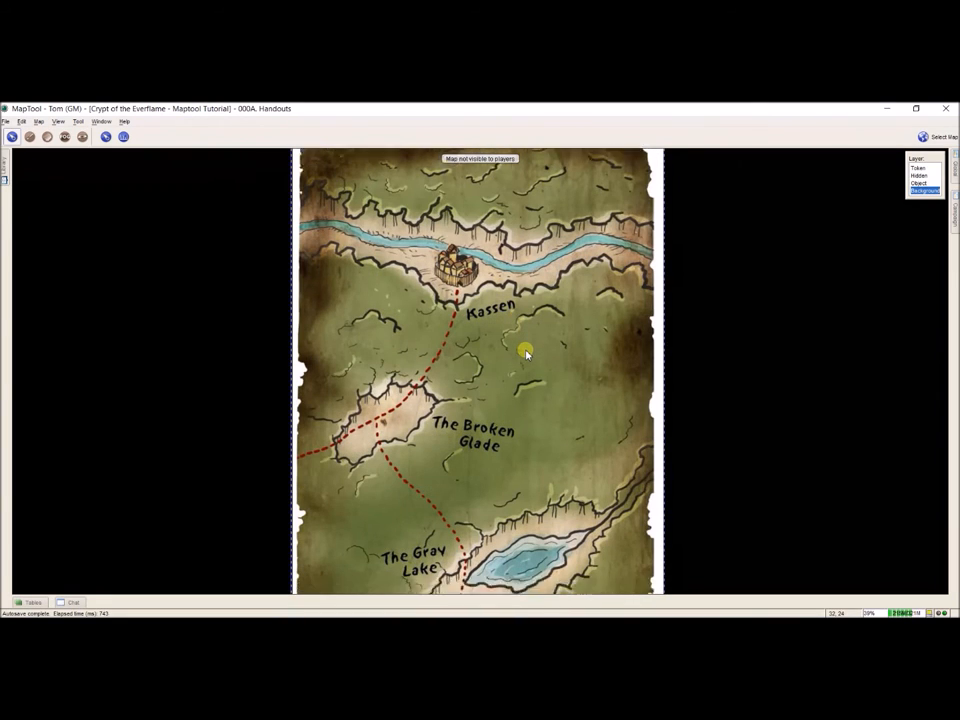
Step: Zoom out on the 000A. Handouts map to show the whole dropped region image
scroll(down, 3)
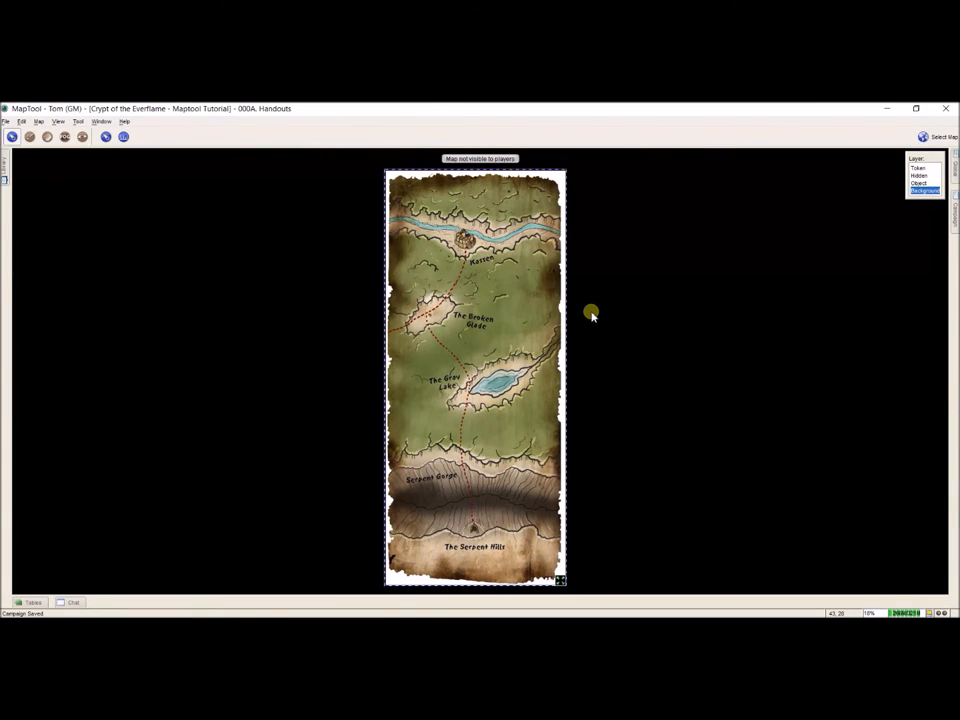
click(918, 168)
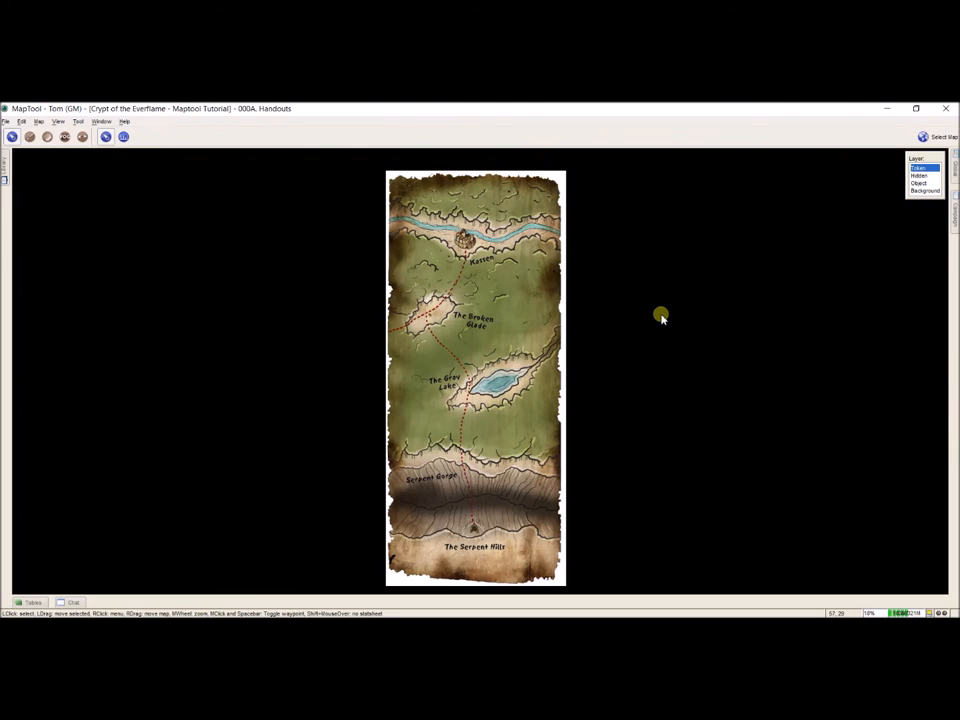
mouse_move(900, 108)
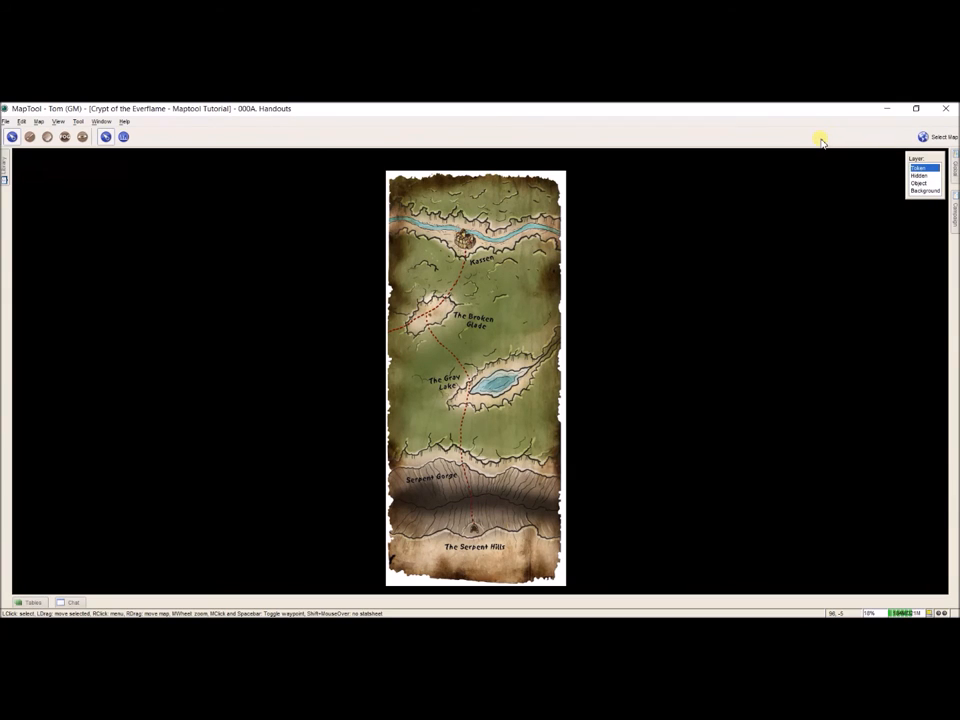
click(920, 148)
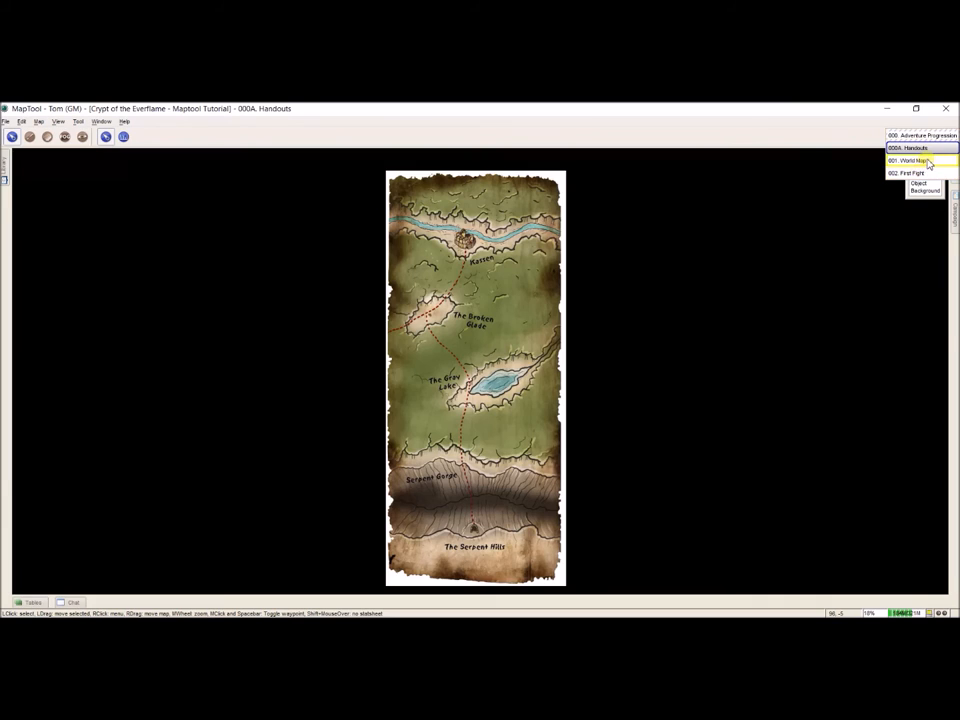
click(908, 160)
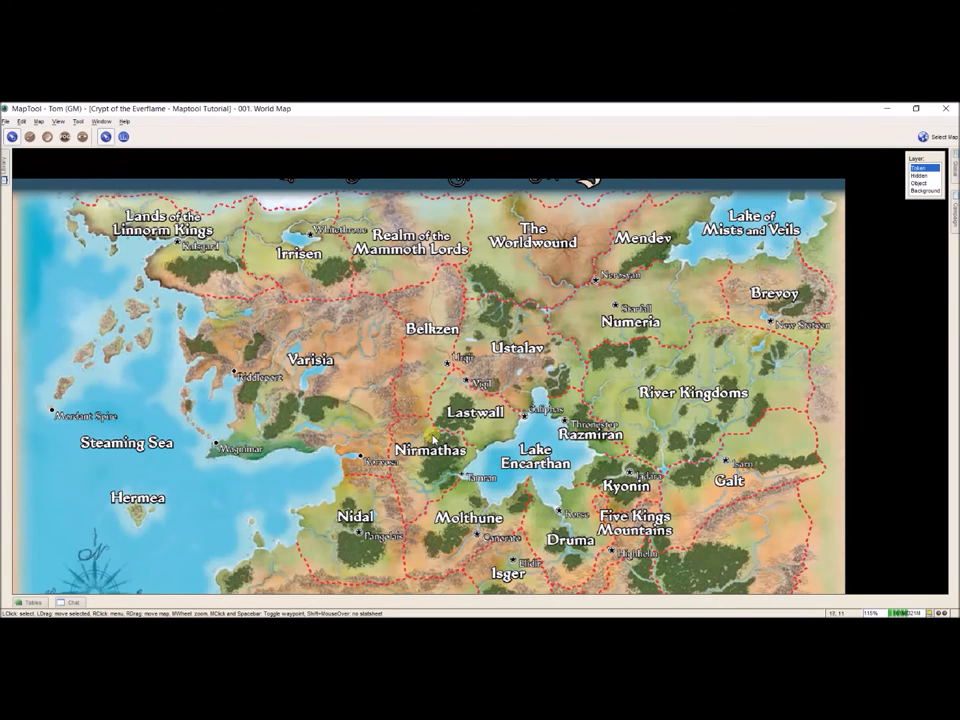
mouse_move(402, 448)
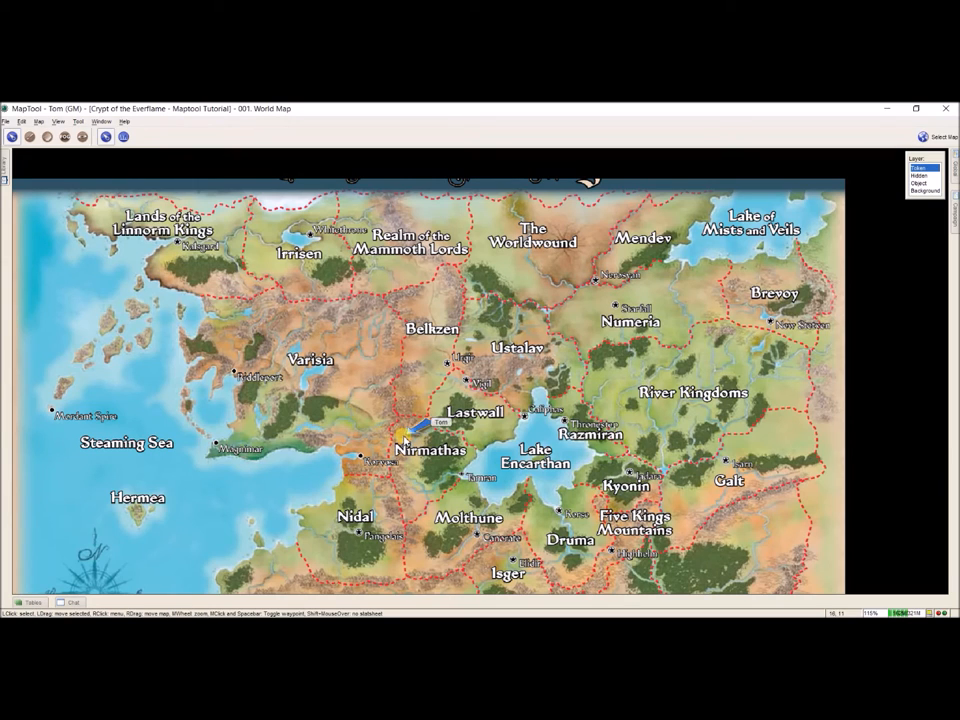
drag(416, 424, 476, 476)
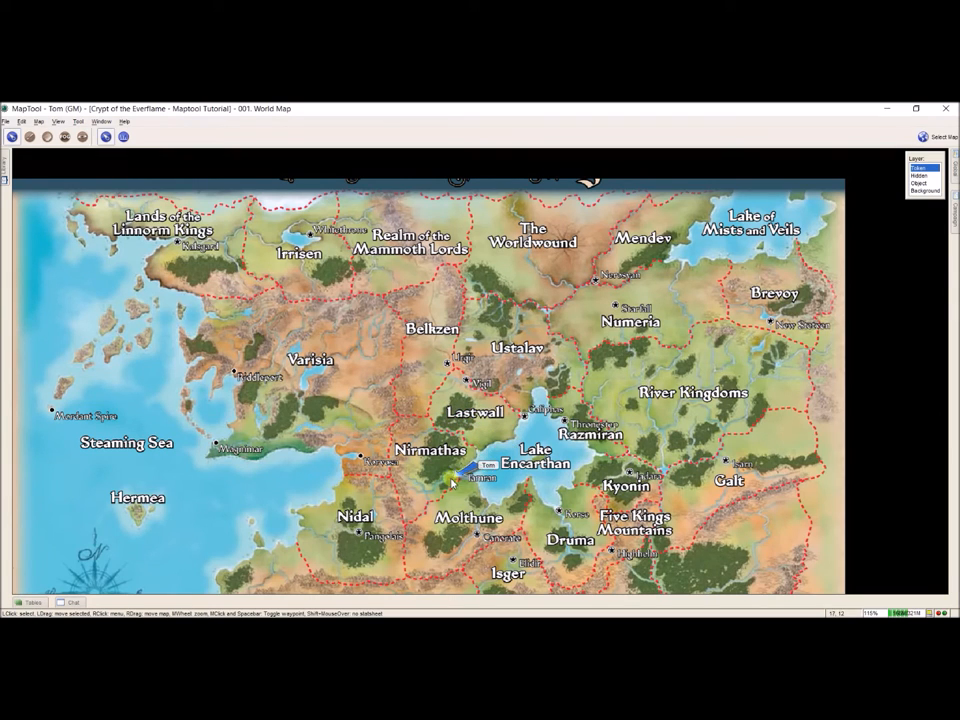
drag(476, 470, 460, 414)
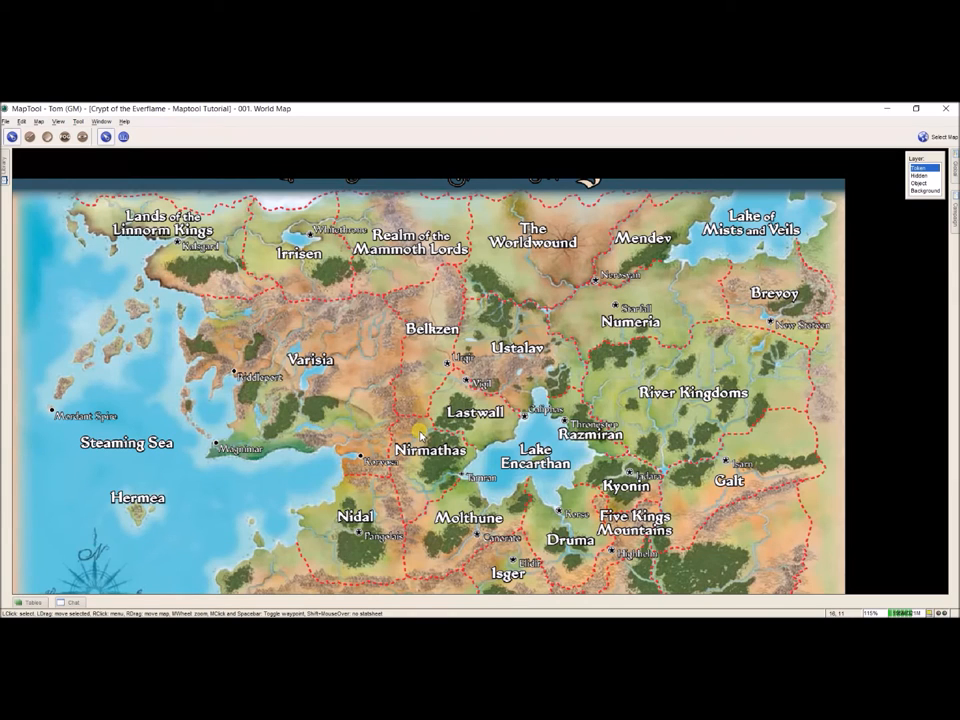
mouse_move(204, 572)
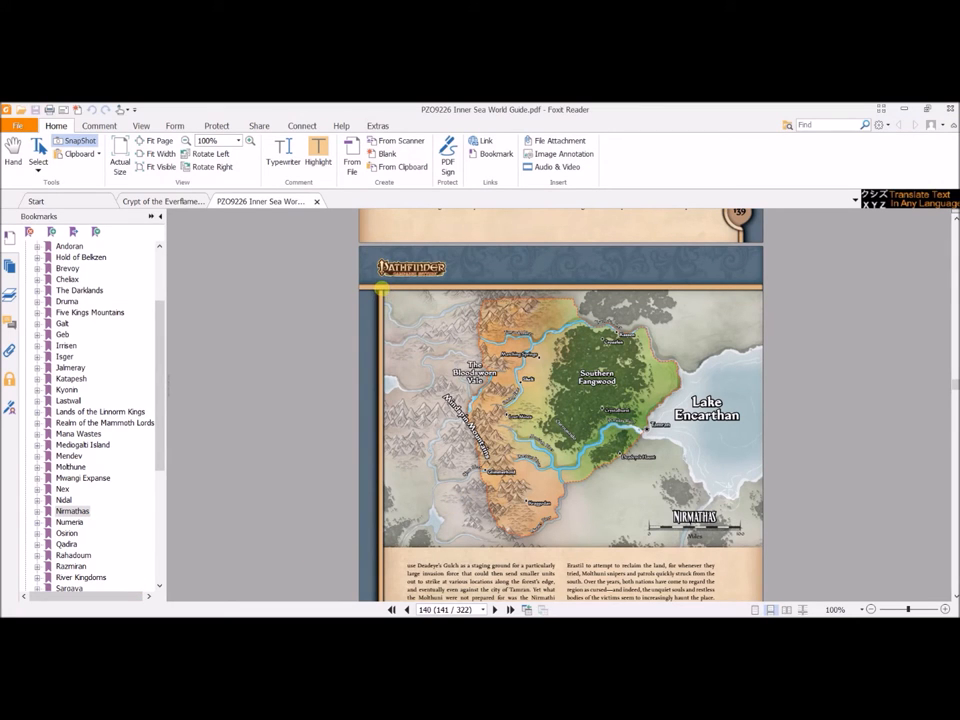
Step: Snapshot the Nirmathas and Lake Encarthan map at 400% zoom and copy it
drag(384, 290, 636, 482)
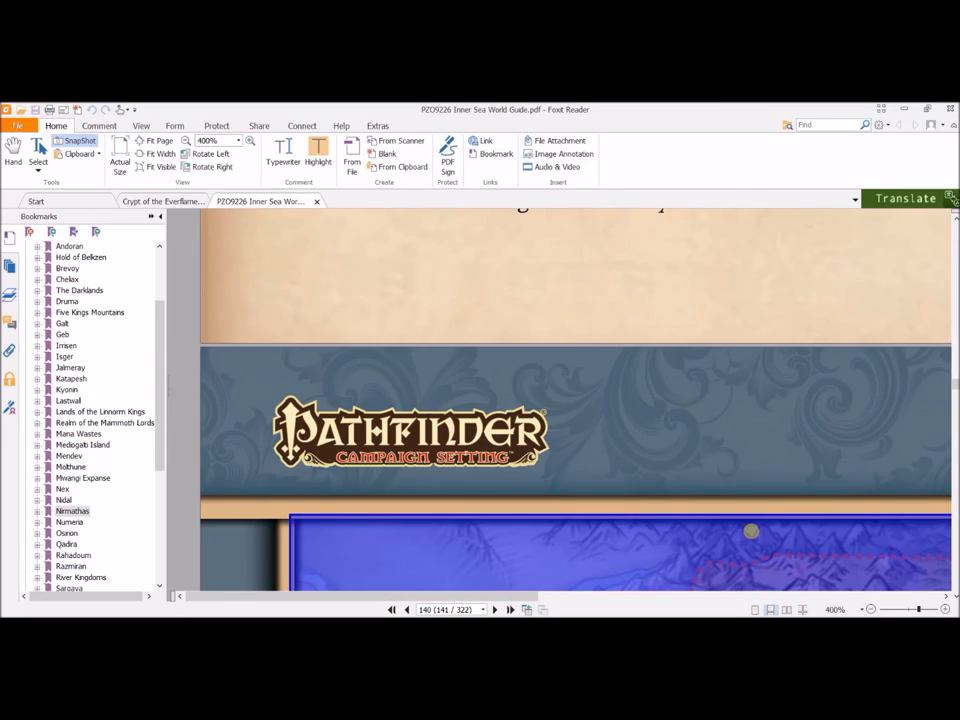
right_click(752, 532)
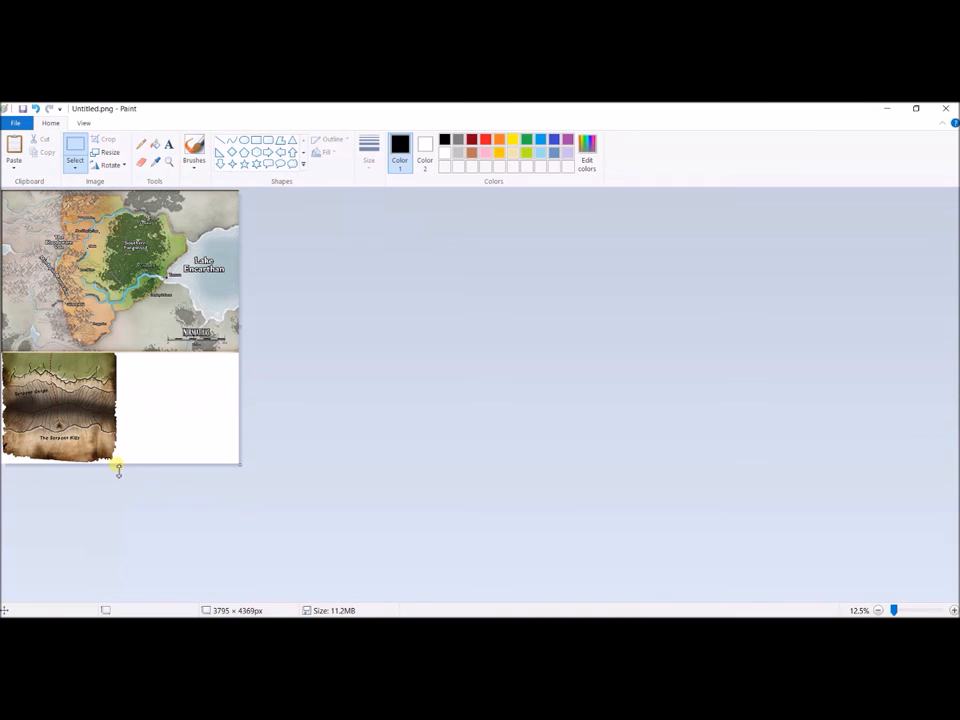
Step: Drag the canvas bottom edge up so only the Nirmathas map remains
drag(118, 468, 120, 460)
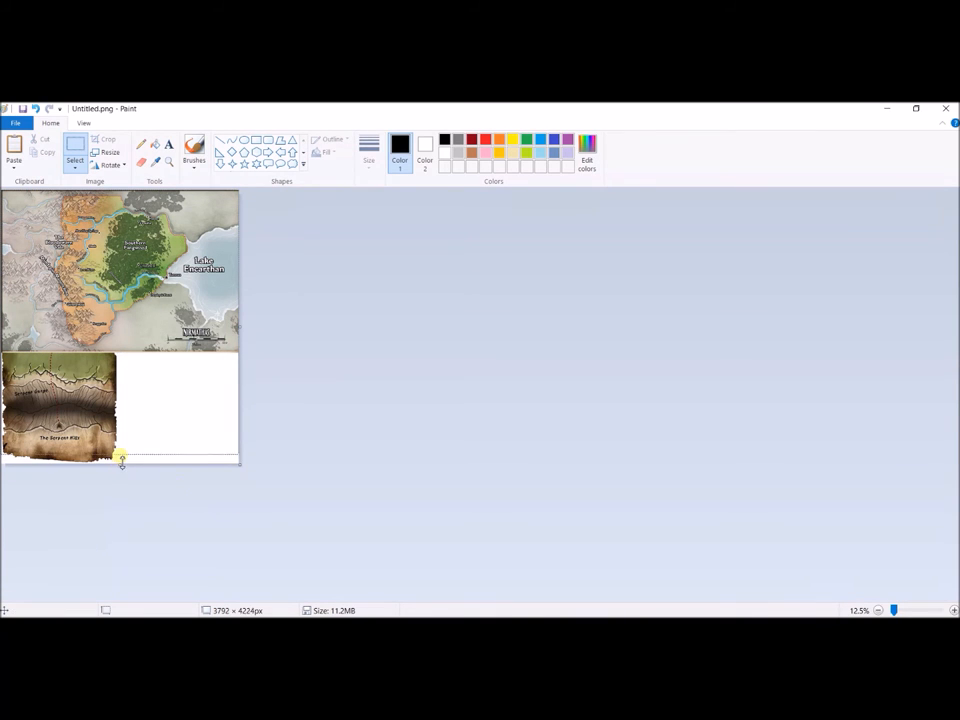
drag(120, 464, 120, 362)
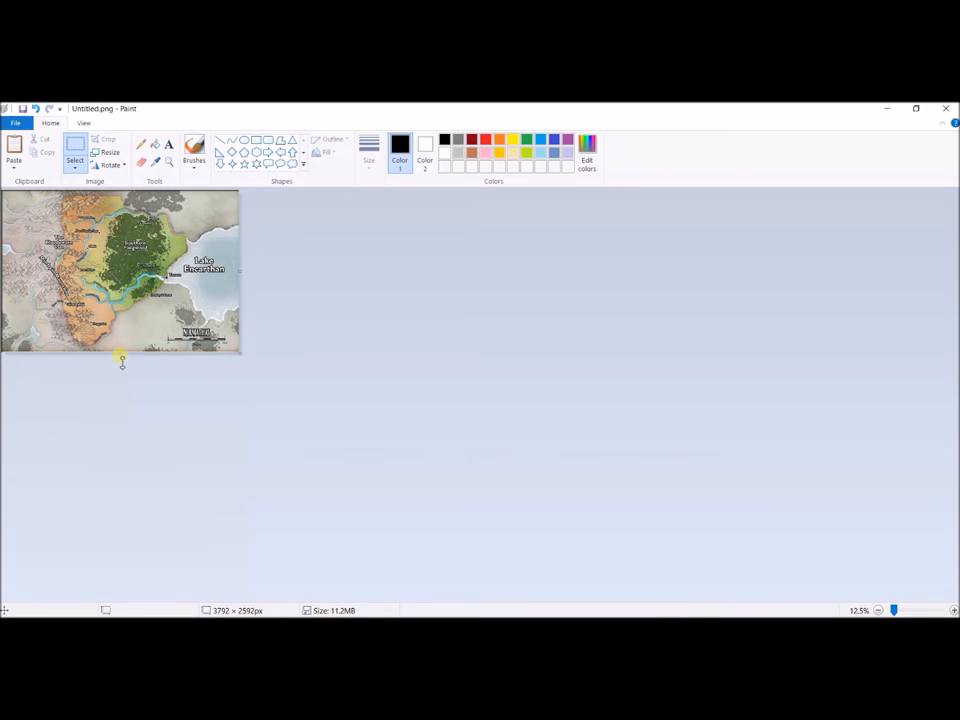
mouse_move(128, 394)
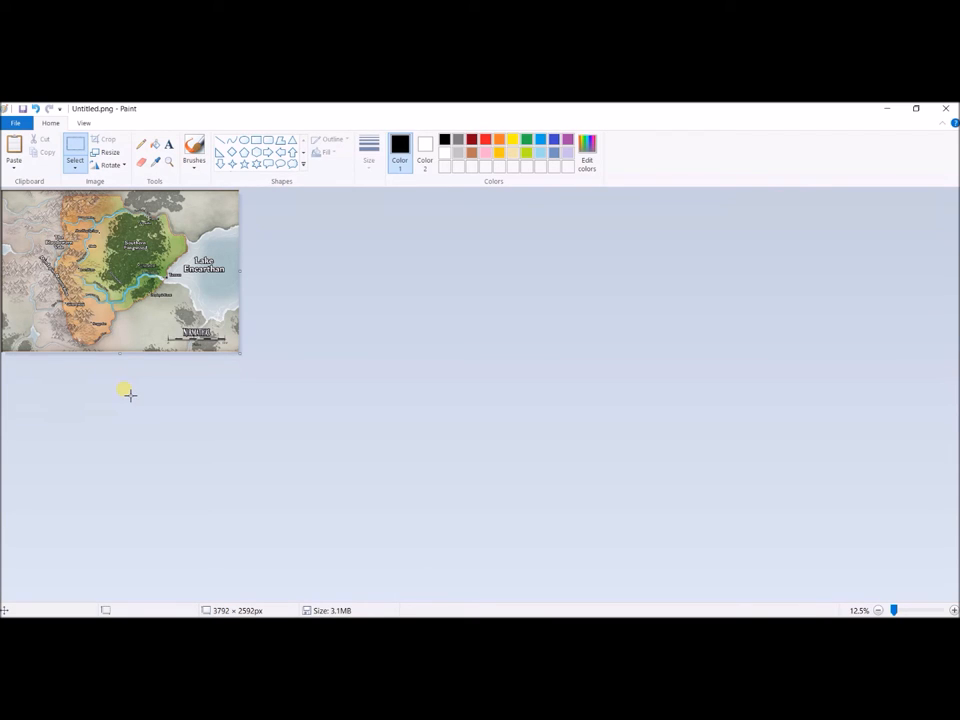
mouse_move(126, 410)
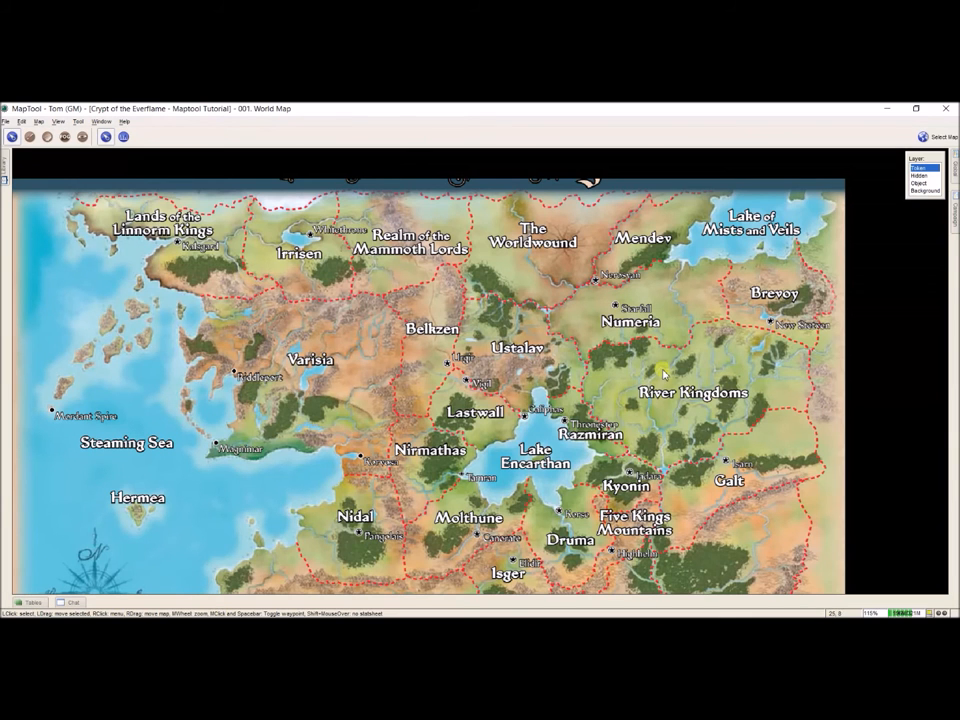
mouse_move(40, 122)
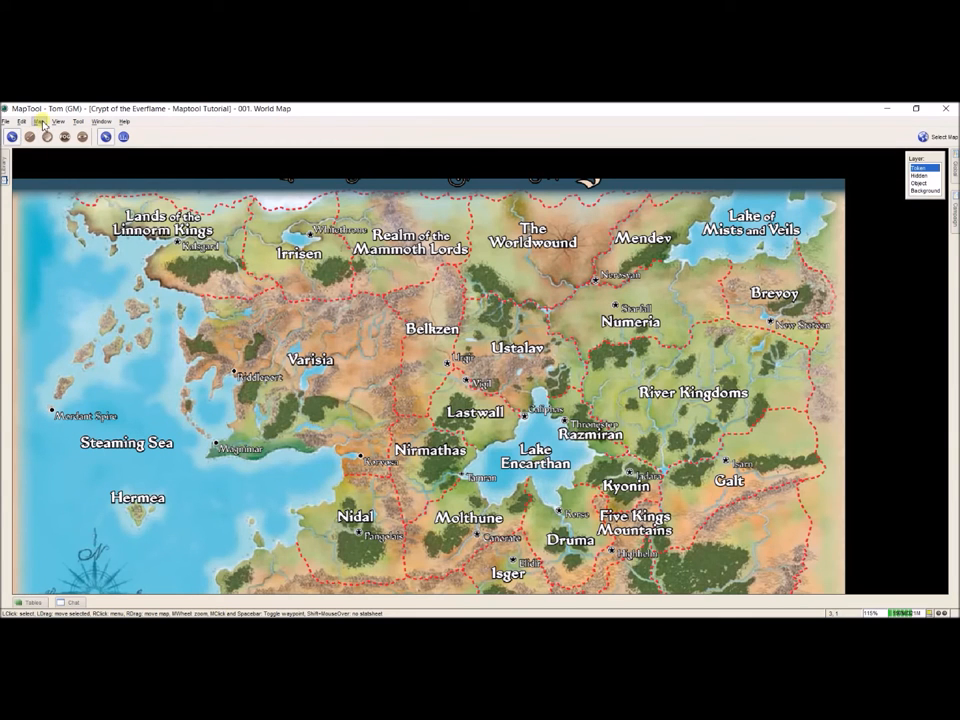
Step: Create a new map and name it with the '000'/'001' prefix in Map Properties
click(40, 122)
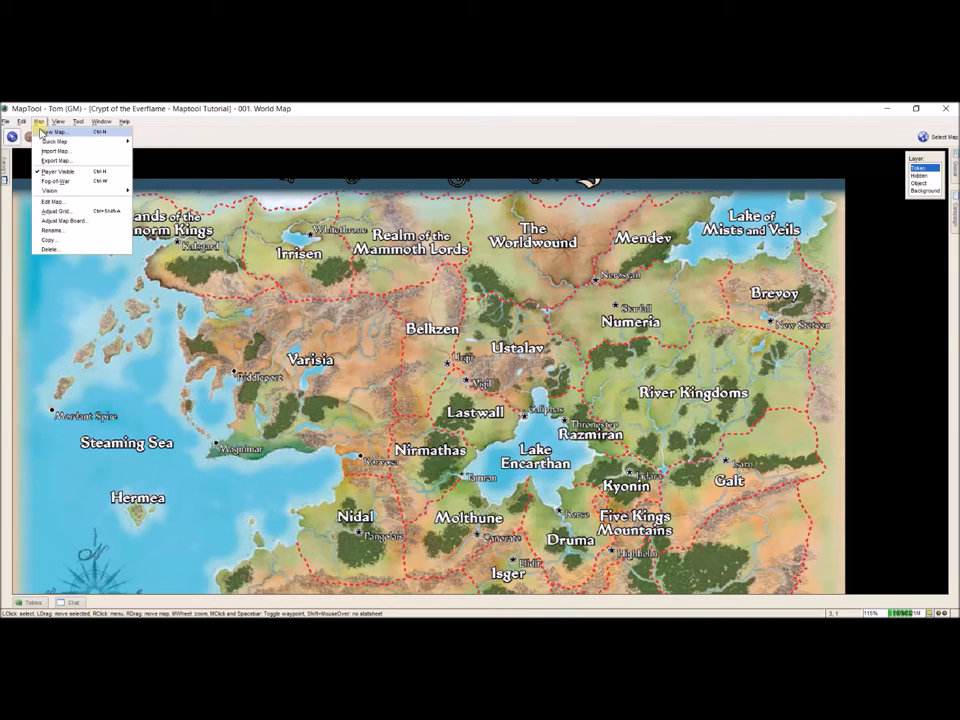
click(52, 200)
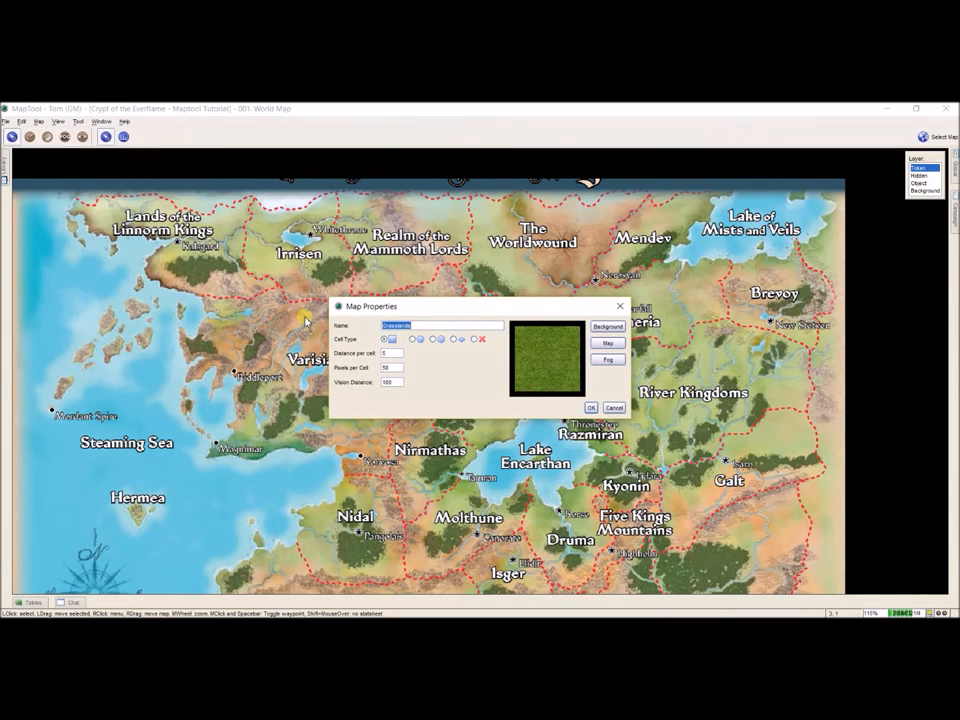
text(000)
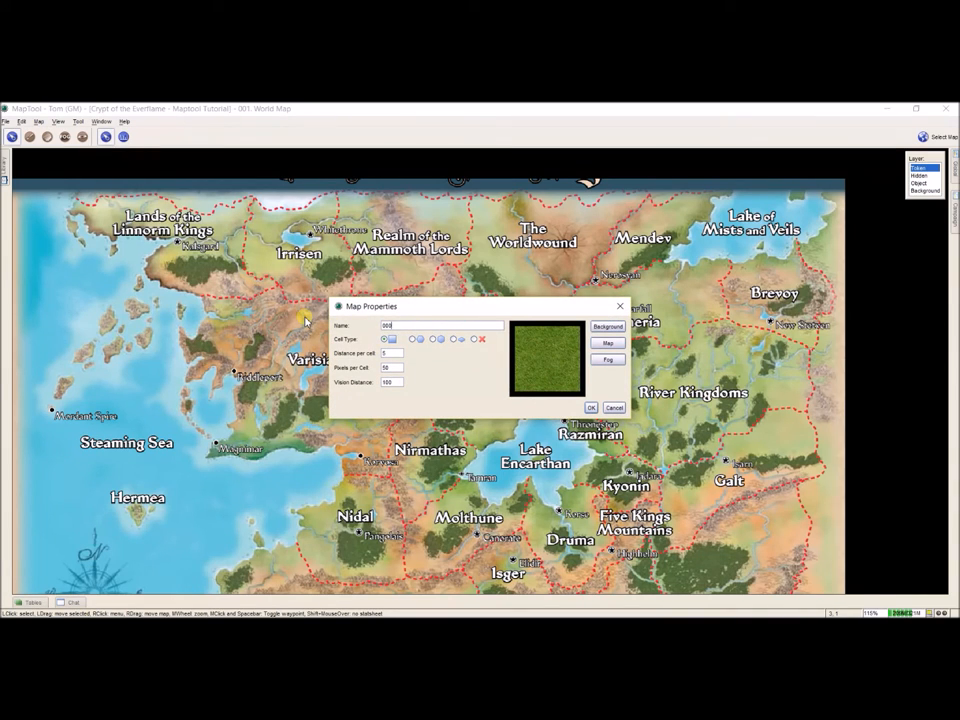
text(001A. Nirmathas)
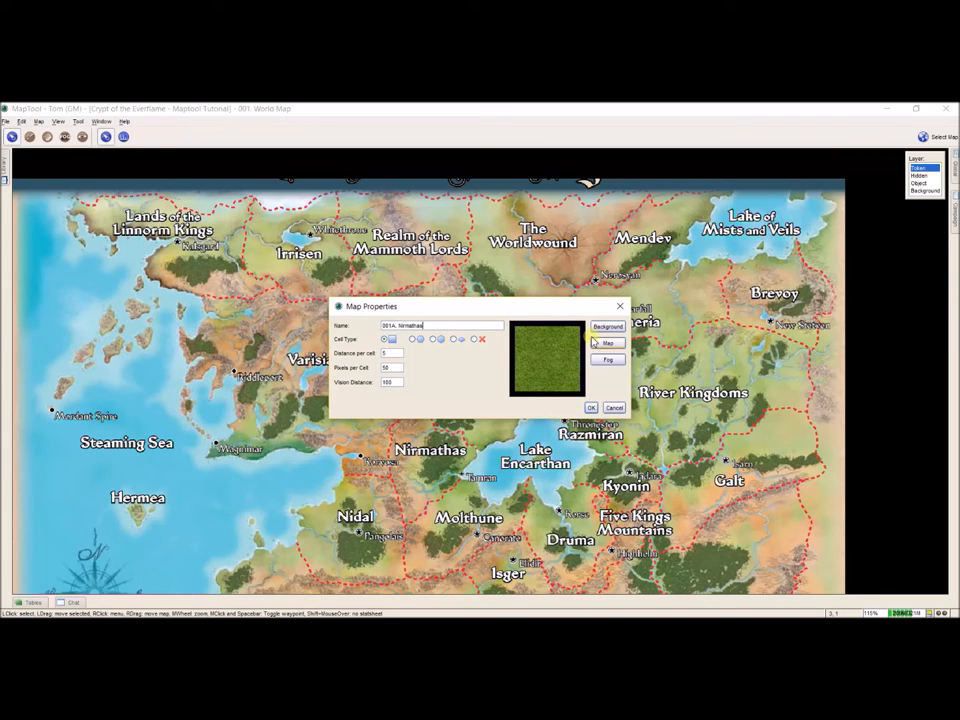
Step: Set the new map's background to solid black
click(608, 328)
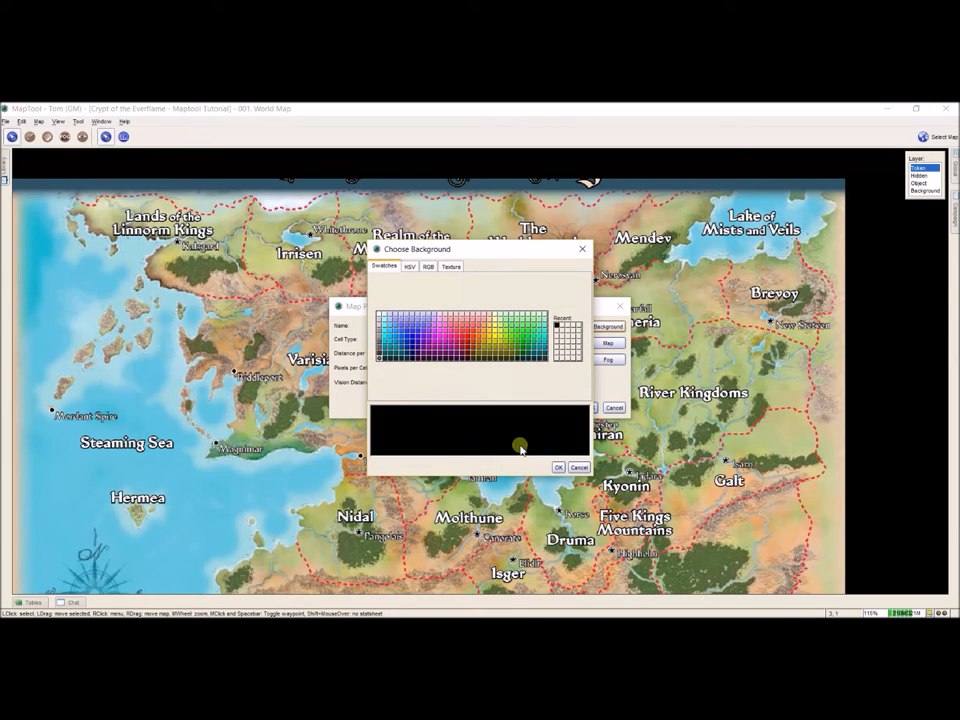
click(558, 468)
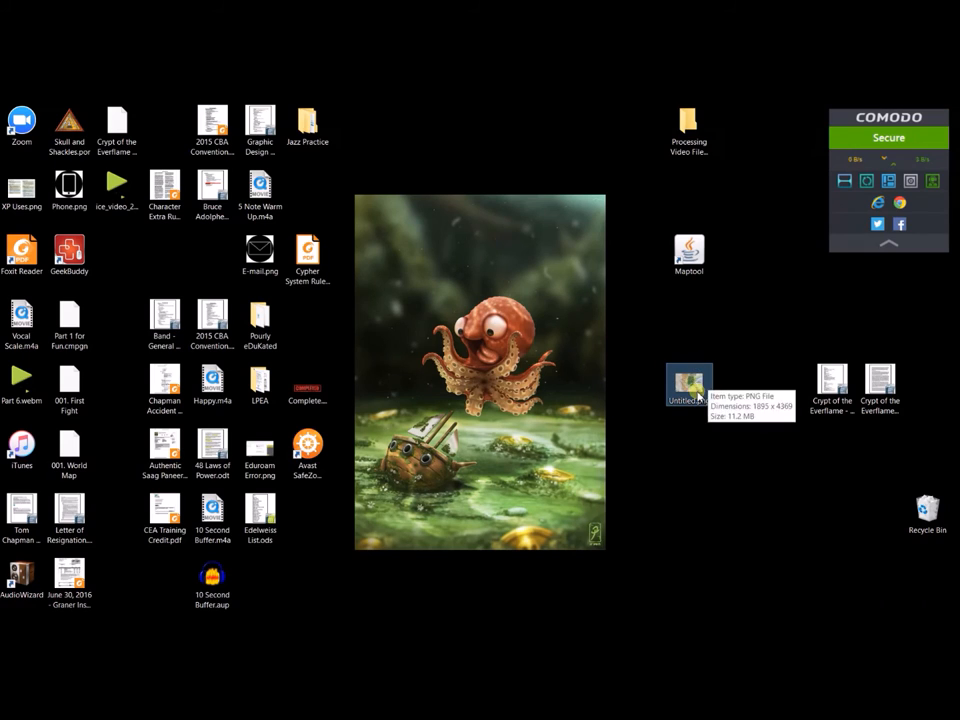
Step: Move the saved PNG aside on the desktop and switch back to MapTool
drag(688, 384, 572, 424)
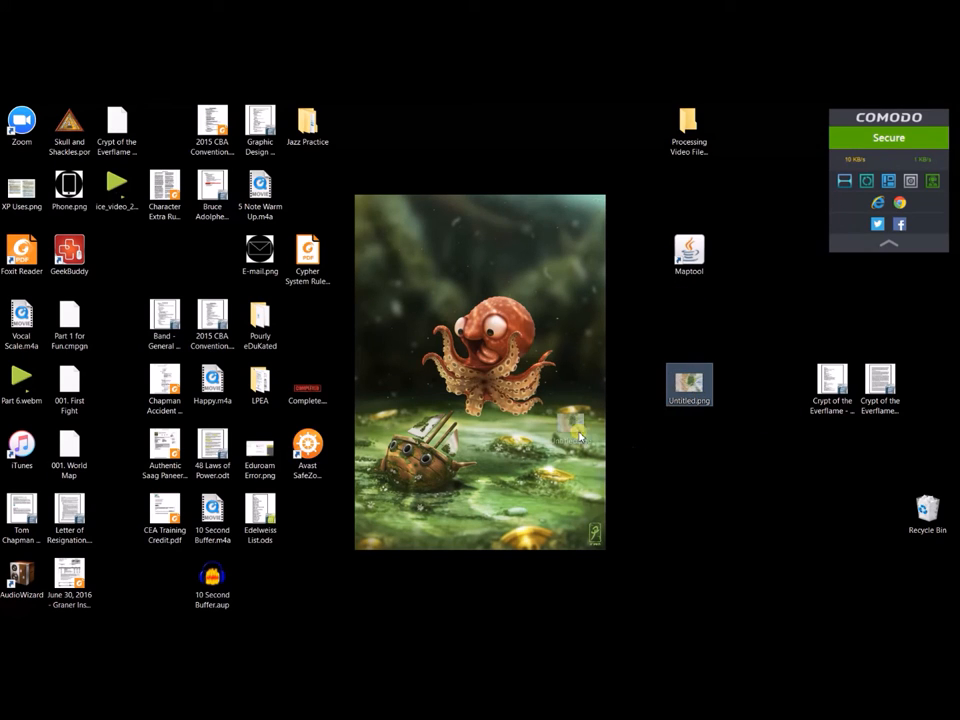
double_click(688, 256)
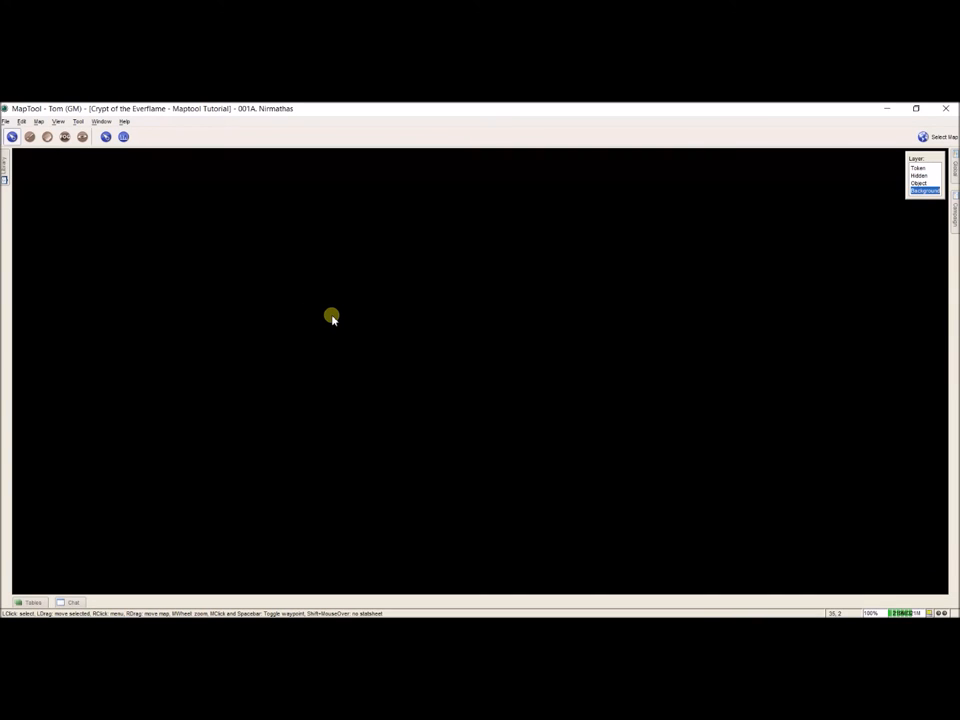